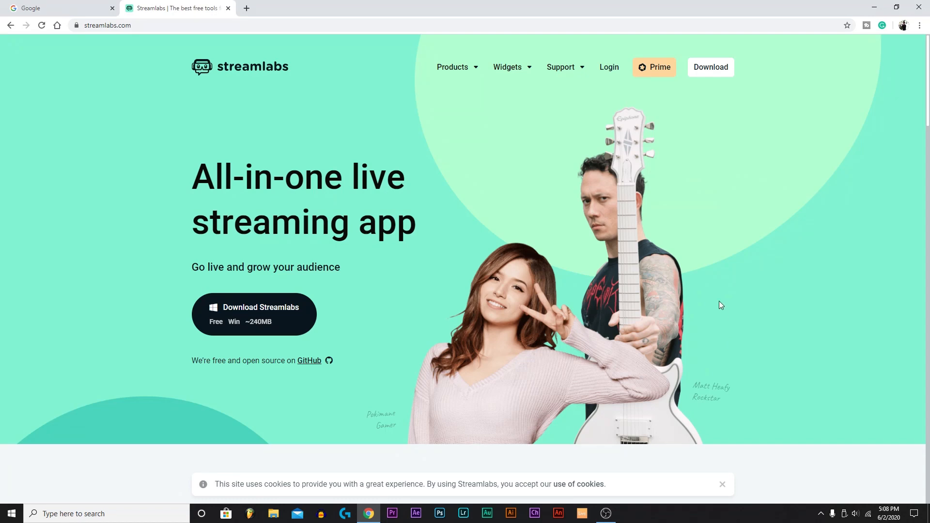
{"action": "mouse_move", "coordinate": [844, 79]}
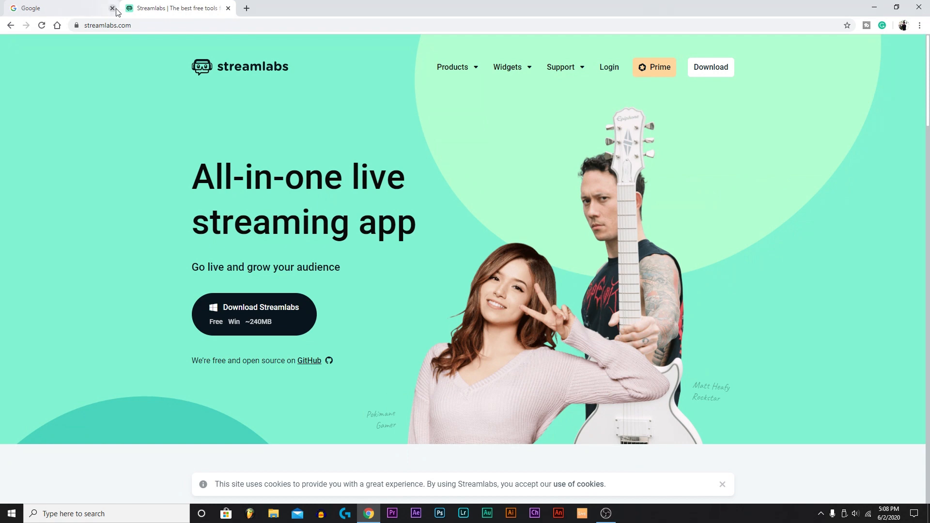
Leave only the Streamlabs homepage tab open and scroll through it
{"action": "left_click", "coordinate": [113, 9]}
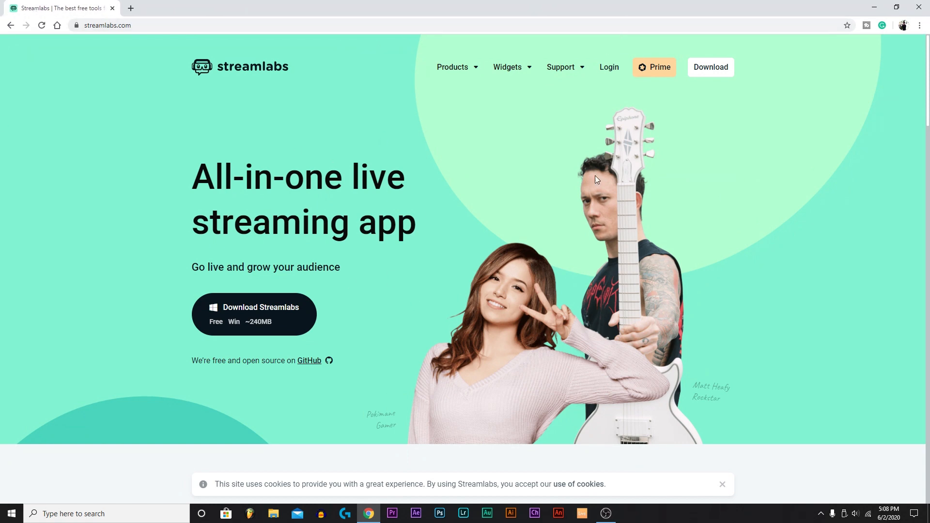
{"action": "scroll", "scroll_direction": "down", "scroll_amount": 3}
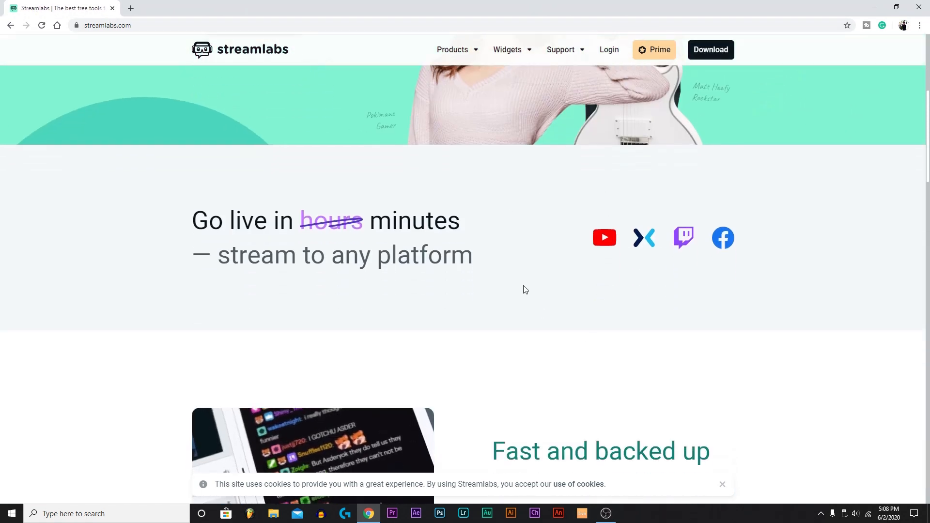
{"action": "right_click", "coordinate": [643, 239]}
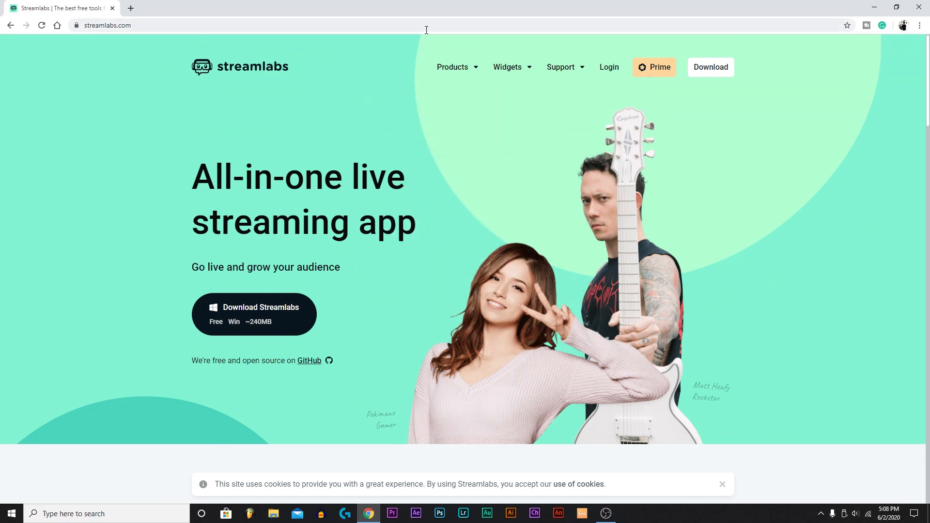
{"action": "mouse_move", "coordinate": [437, 84]}
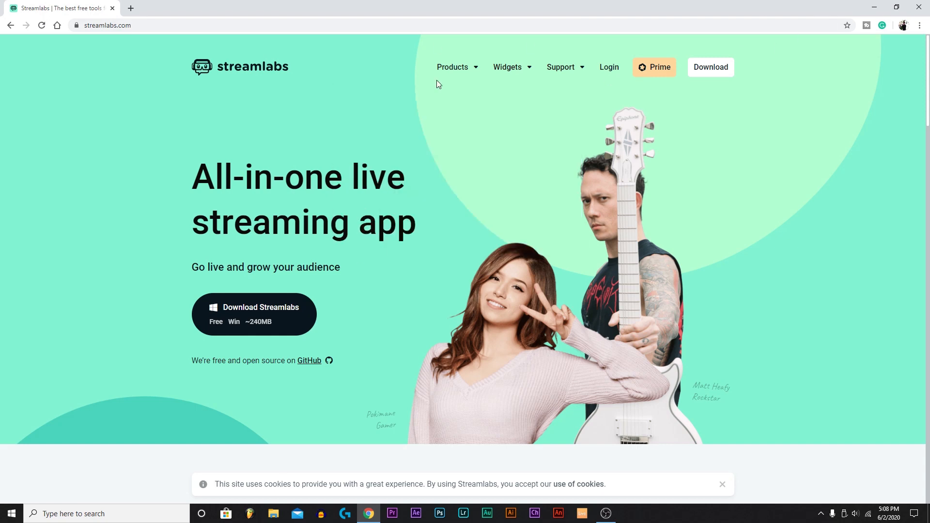
{"action": "mouse_move", "coordinate": [272, 329]}
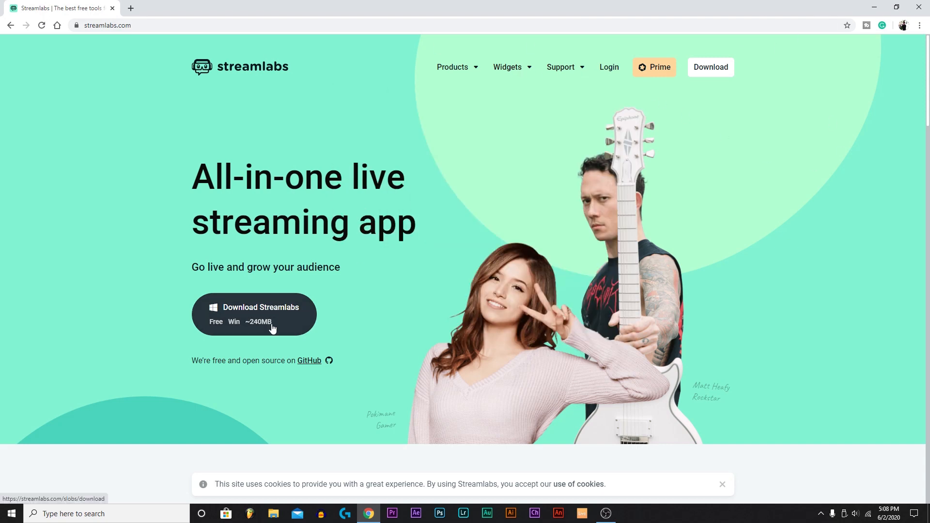
{"action": "mouse_move", "coordinate": [236, 282]}
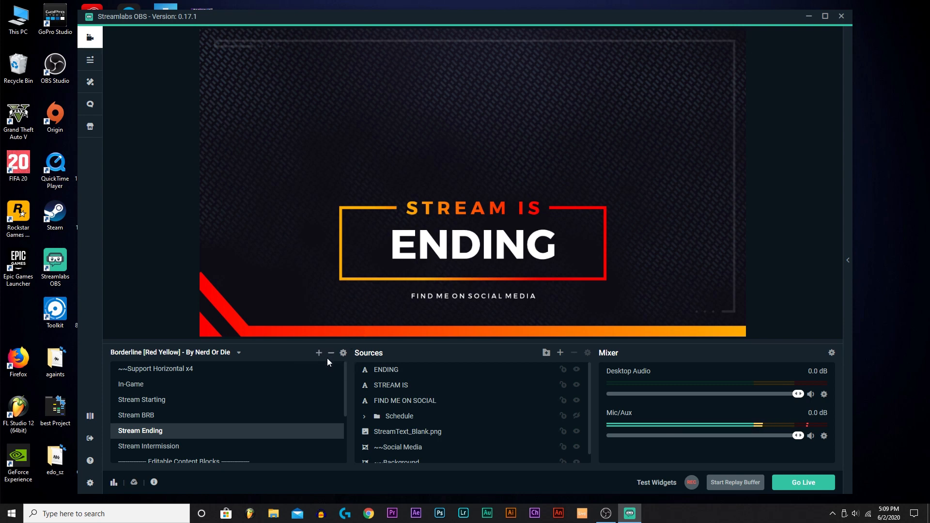
{"action": "mouse_move", "coordinate": [458, 446]}
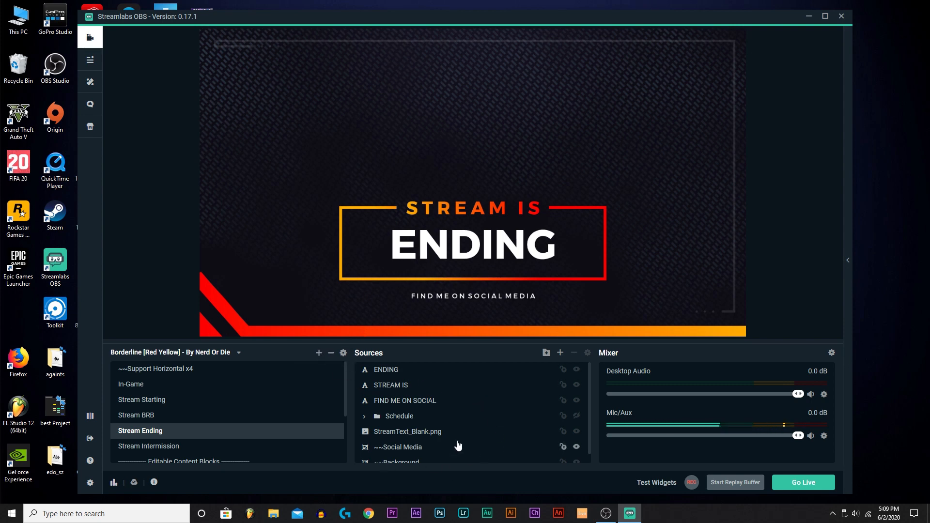
Add an empty scene keeping the default name 'New Scene'
{"action": "left_click", "coordinate": [318, 353]}
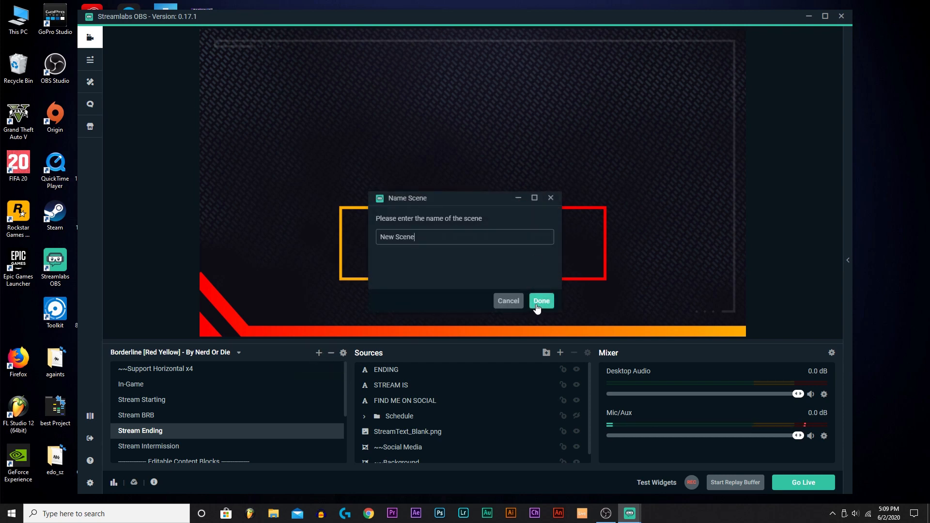
{"action": "left_click", "coordinate": [541, 300]}
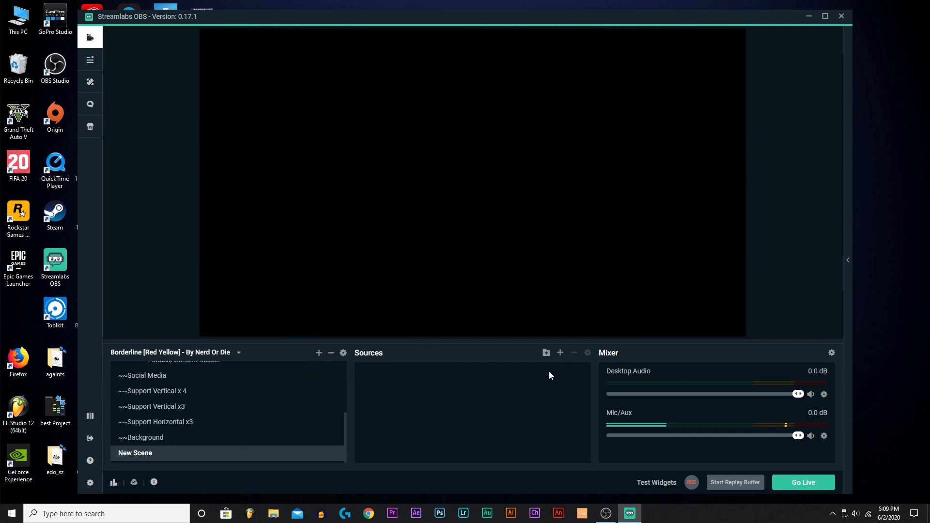
Add a Game Capture source from the Standard sources to New Scene
{"action": "left_click", "coordinate": [559, 353]}
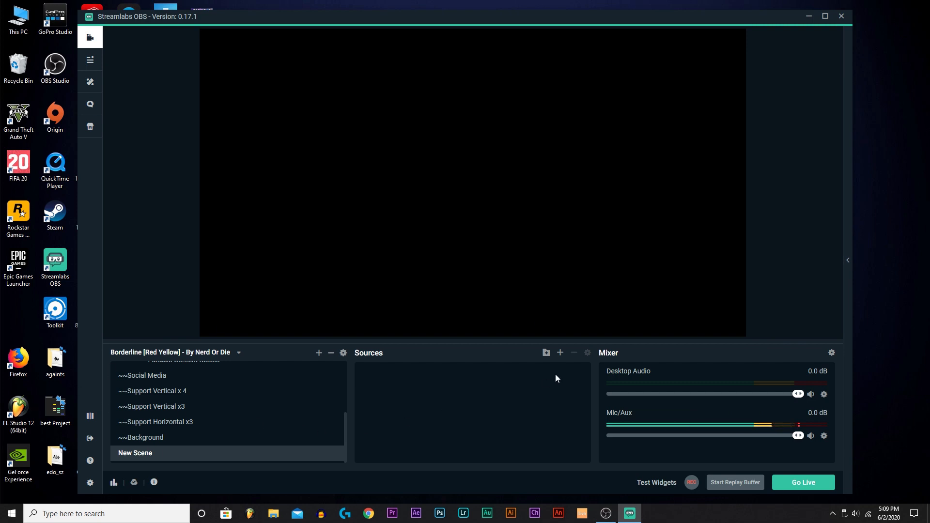
{"action": "left_click", "coordinate": [559, 354]}
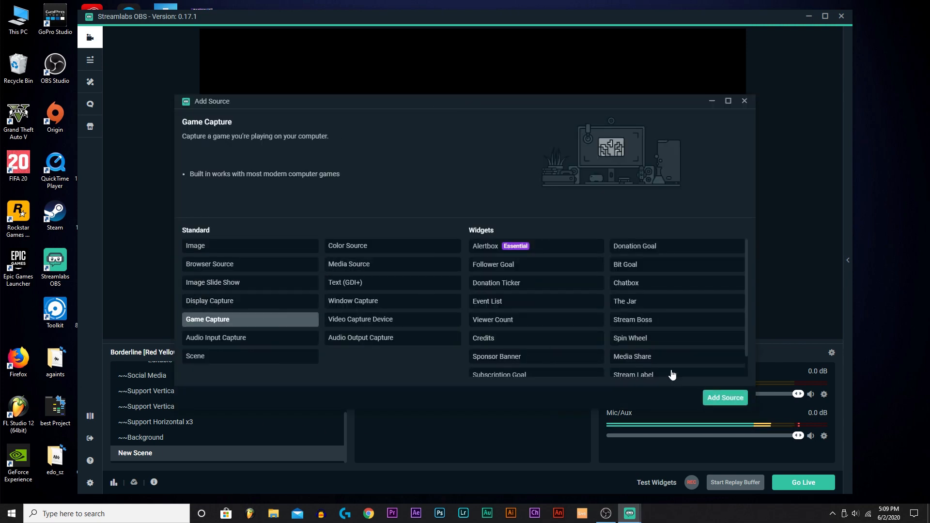
{"action": "left_click", "coordinate": [724, 397]}
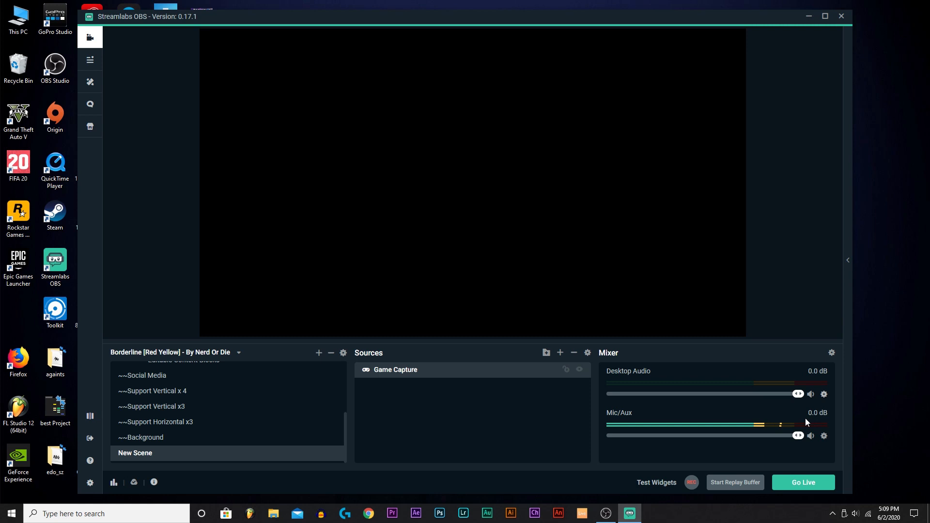
{"action": "left_click_drag", "start_coordinate": [796, 435], "coordinate": [775, 435]}
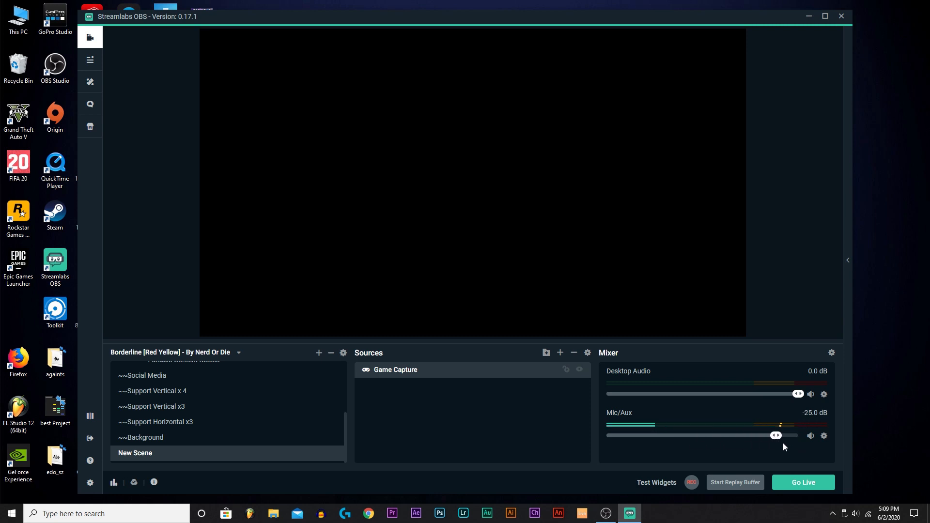
{"action": "left_click_drag", "start_coordinate": [780, 435], "coordinate": [793, 435]}
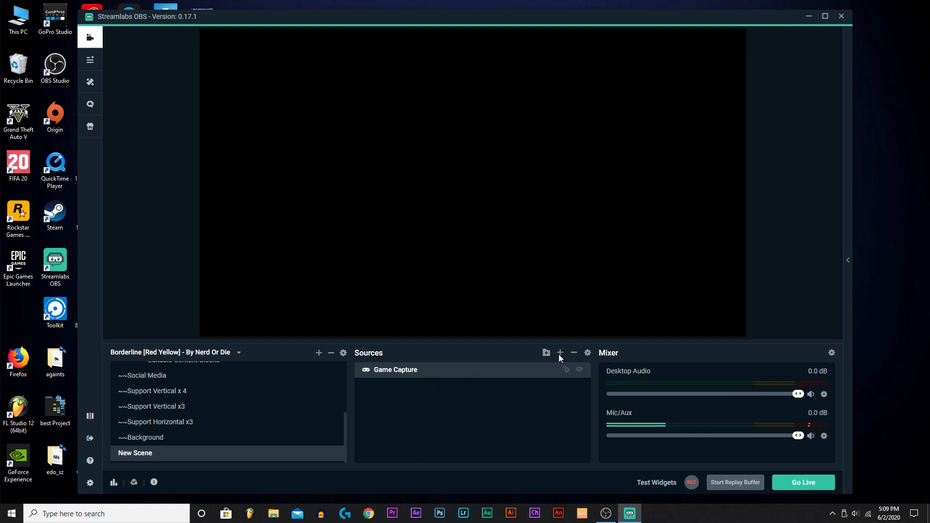
Add the existing Alert Box widget as a source in New Scene
{"action": "left_click", "coordinate": [559, 353]}
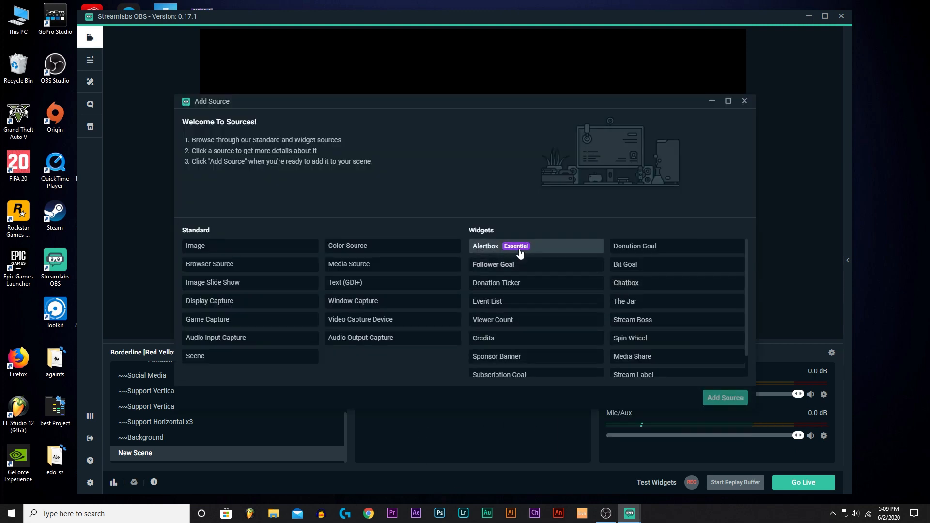
{"action": "left_click", "coordinate": [484, 245]}
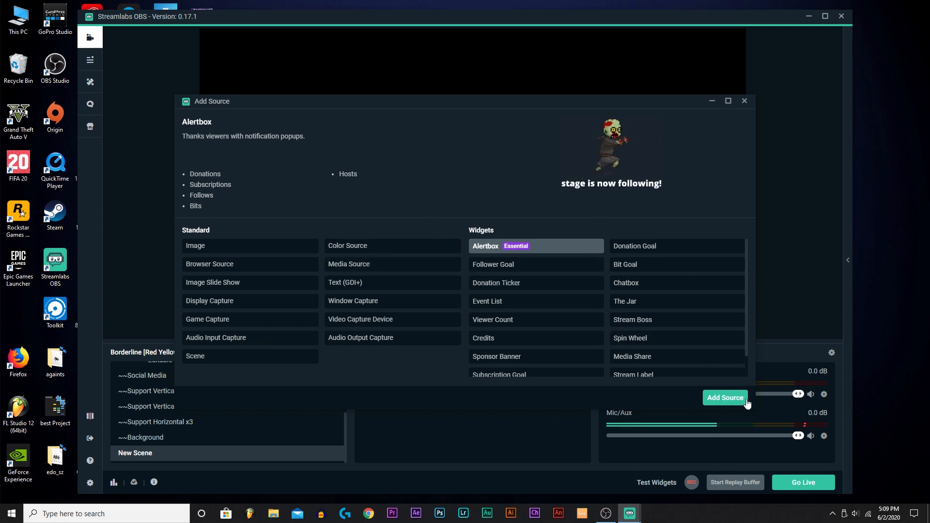
{"action": "left_click", "coordinate": [725, 397]}
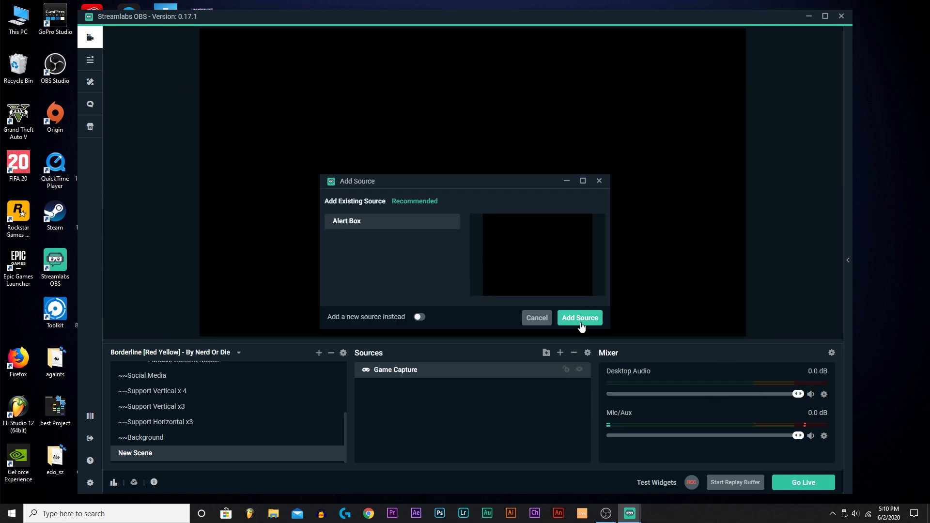
{"action": "left_click", "coordinate": [580, 318]}
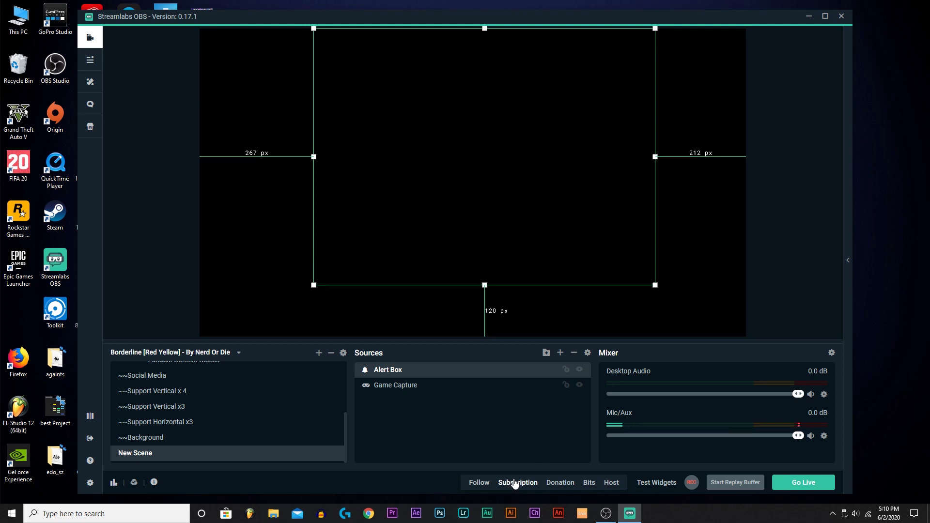
Send test Subscription and Host alerts to preview the Alert Box
{"action": "left_click", "coordinate": [516, 483]}
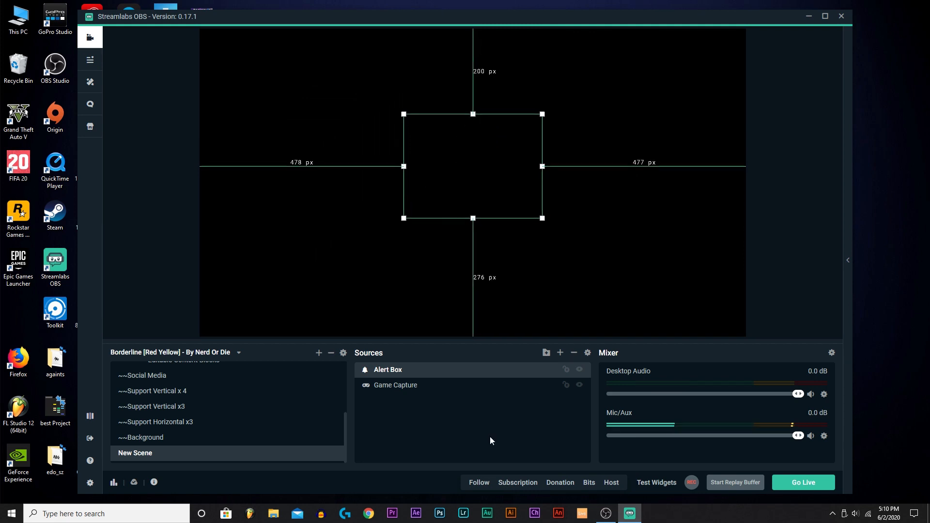
{"action": "left_click", "coordinate": [478, 483]}
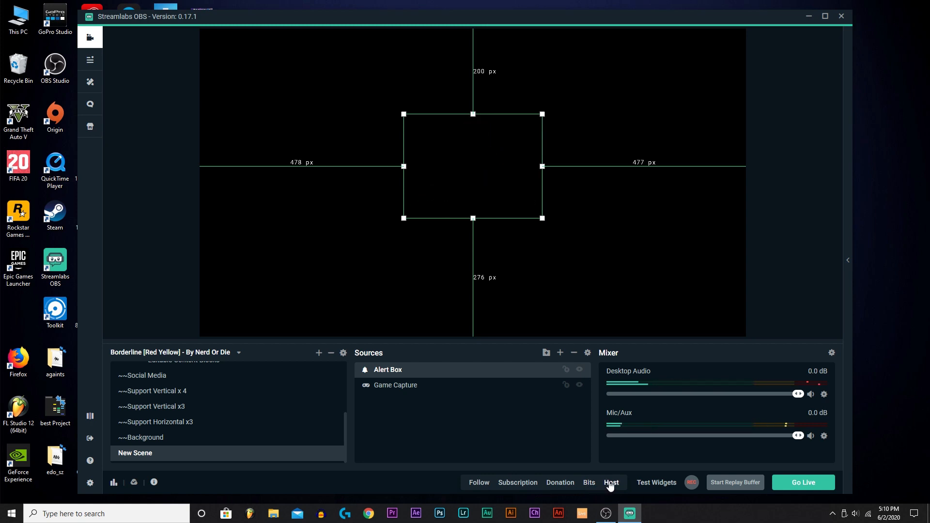
{"action": "left_click", "coordinate": [612, 483]}
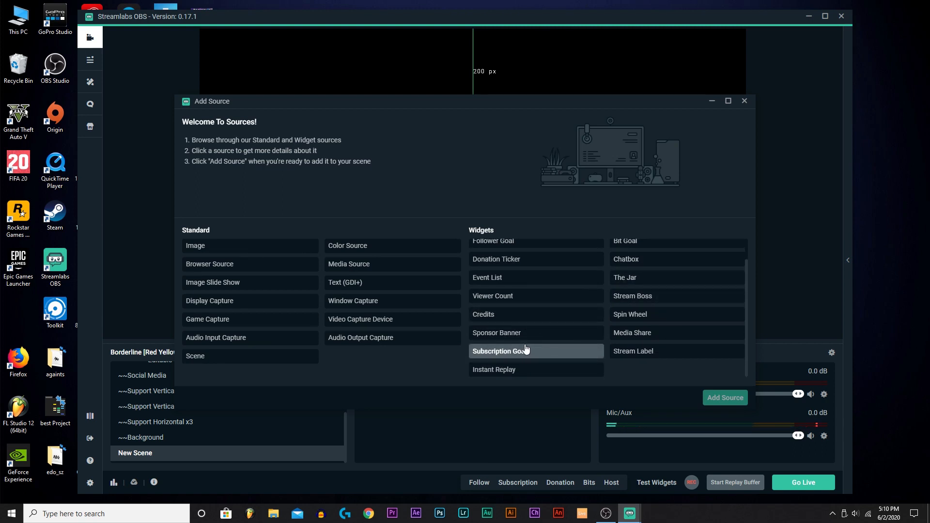
Add a Sponsor Banner widget source to New Scene with its default settings
{"action": "left_click", "coordinate": [496, 356]}
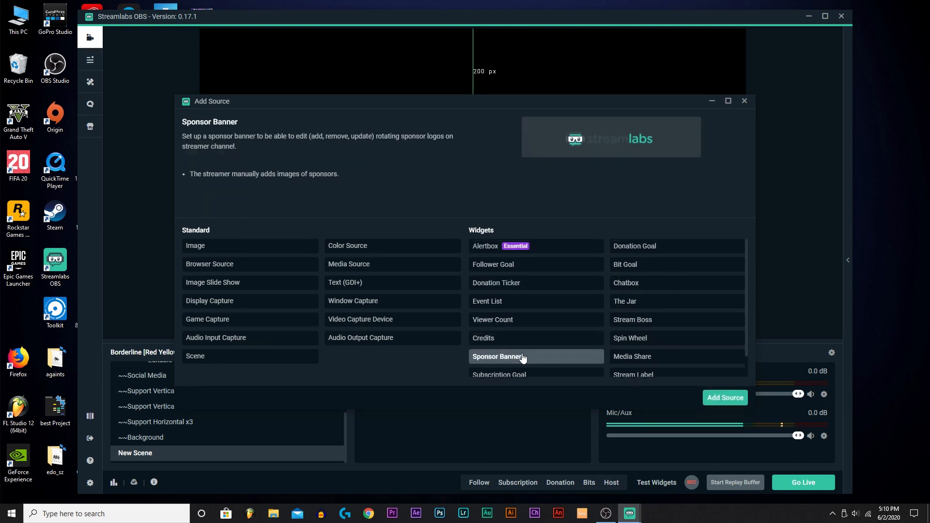
{"action": "left_click", "coordinate": [725, 397]}
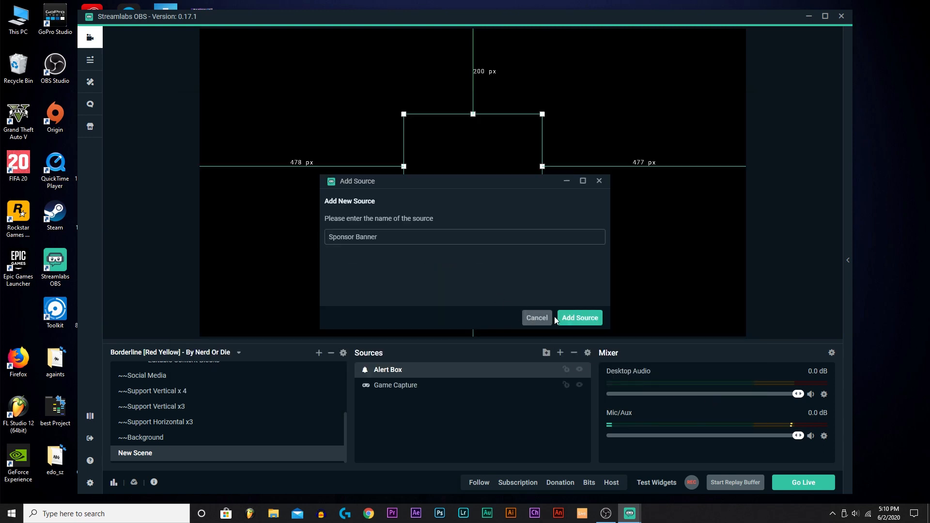
{"action": "left_click", "coordinate": [578, 318]}
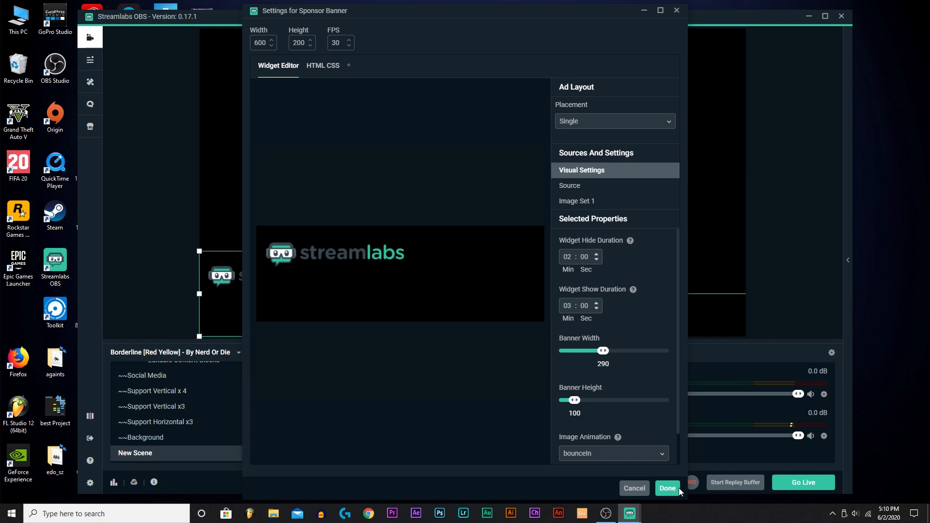
{"action": "left_click", "coordinate": [667, 489]}
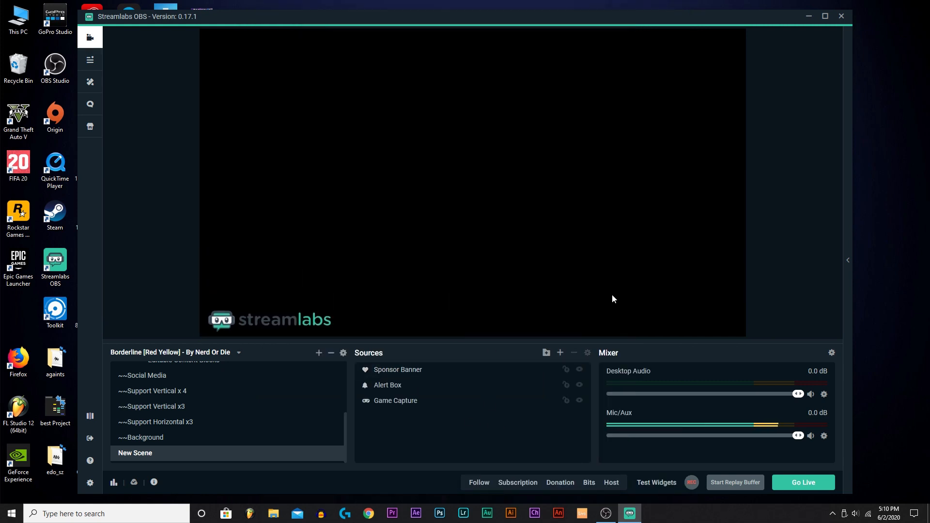
{"action": "mouse_move", "coordinate": [559, 353]}
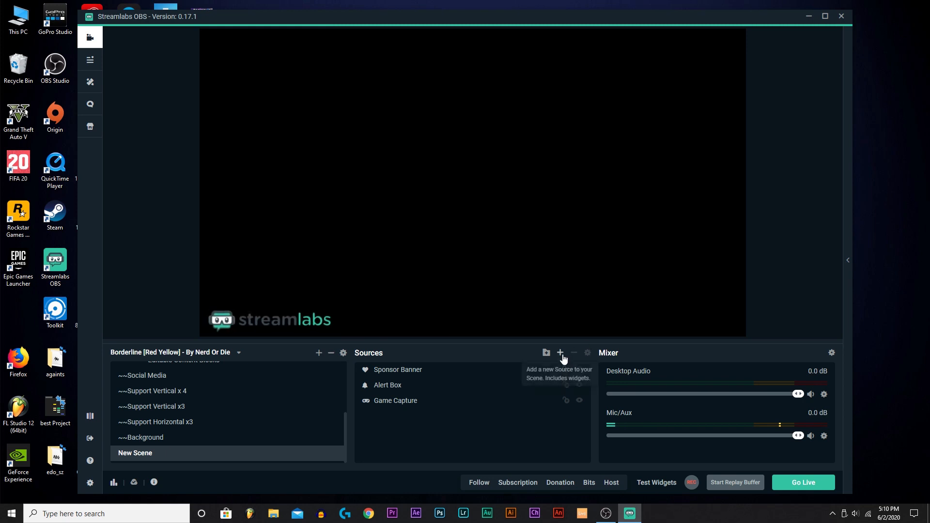
Add a Bit Goal widget source to the scene
{"action": "left_click", "coordinate": [558, 353]}
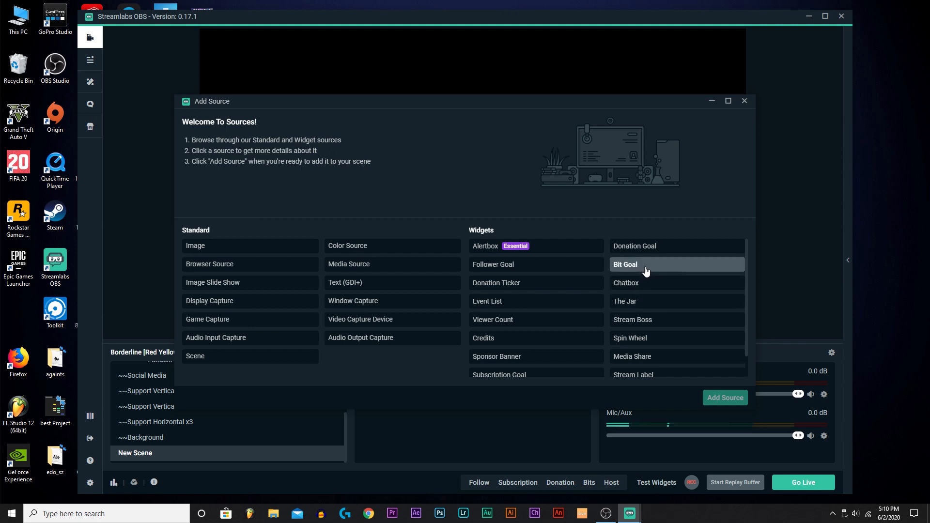
{"action": "left_click", "coordinate": [724, 397]}
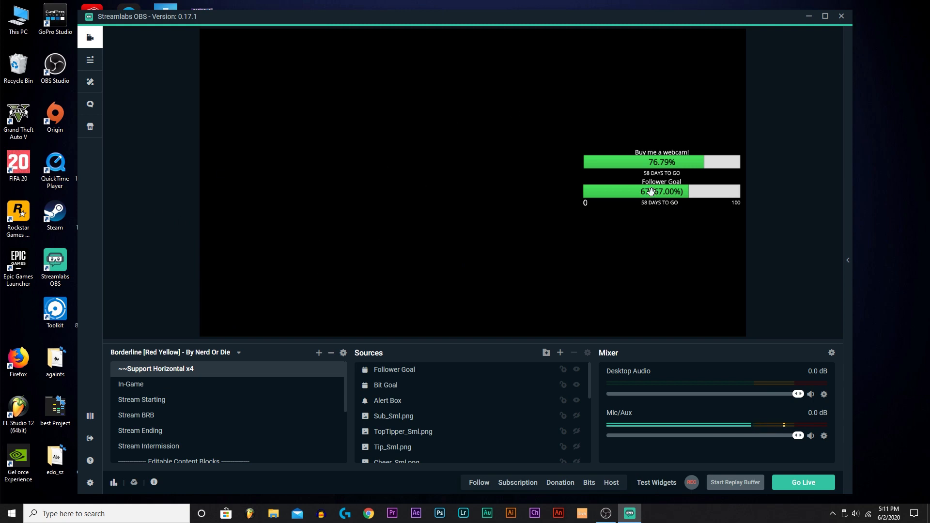
{"action": "scroll", "scroll_direction": "down", "scroll_amount": 3}
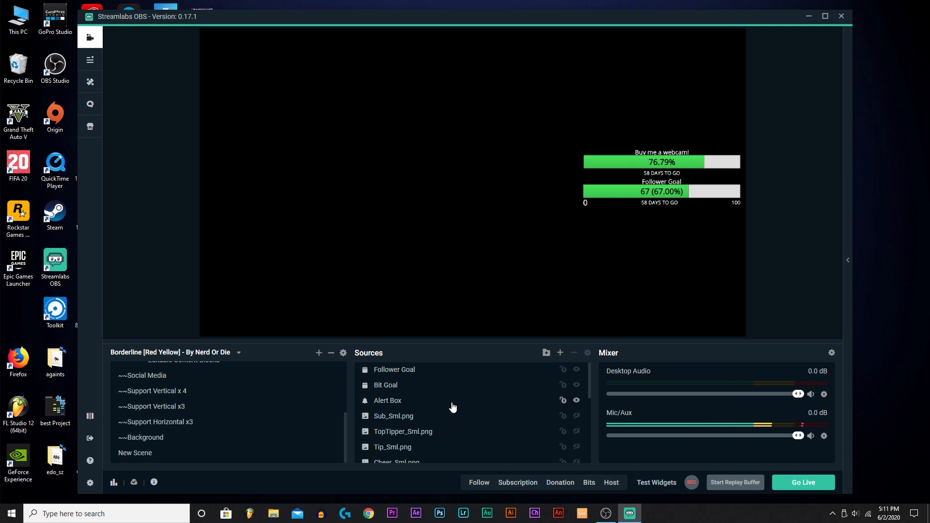
{"action": "mouse_move", "coordinate": [301, 394]}
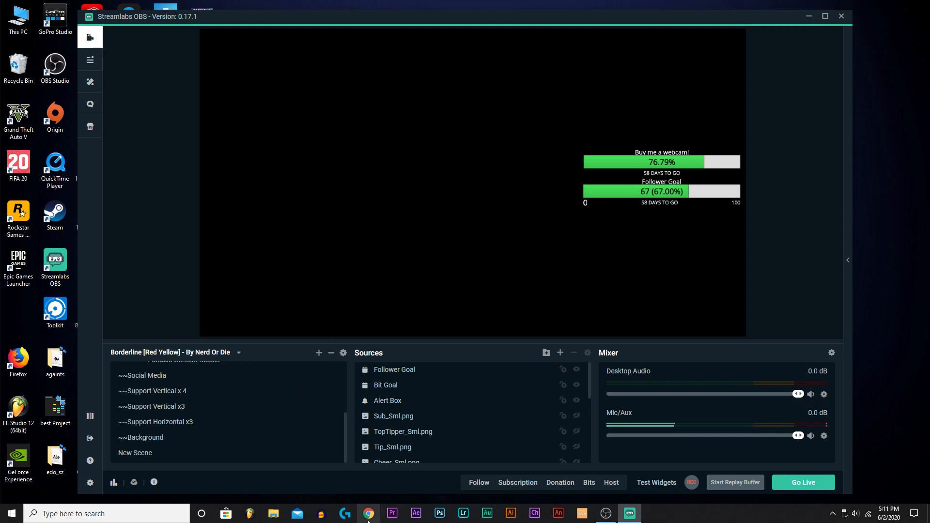
Go to the Twitch channel page via the address bar suggestion
{"action": "type", "text": "twti"}
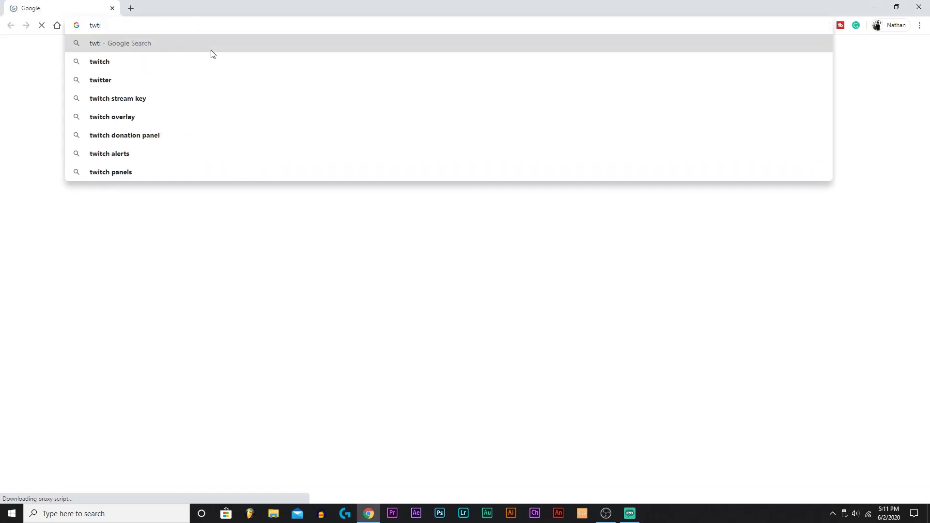
{"action": "left_click", "coordinate": [100, 61]}
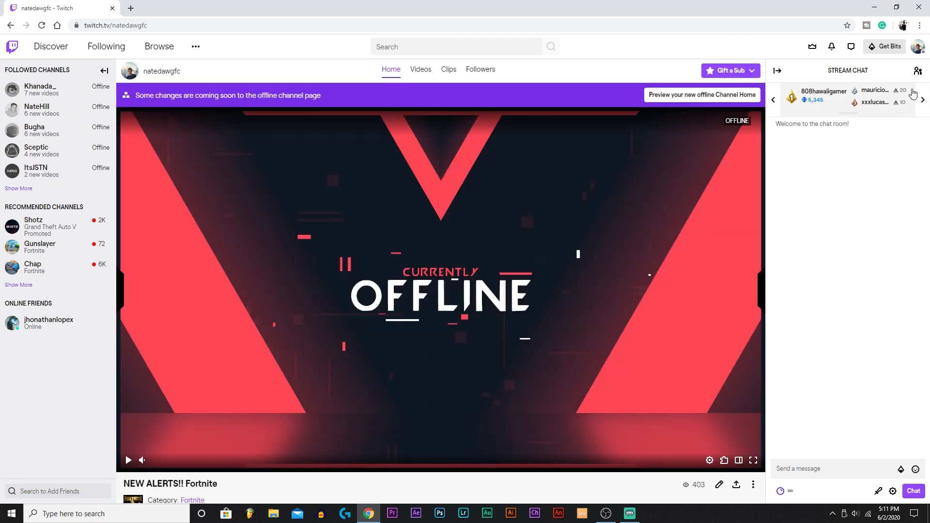
{"action": "mouse_move", "coordinate": [809, 105]}
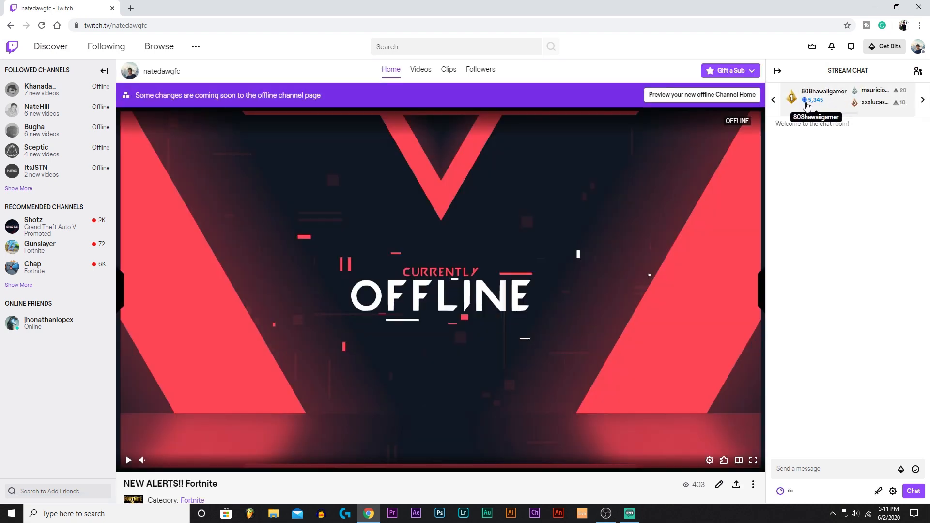
{"action": "mouse_move", "coordinate": [877, 303]}
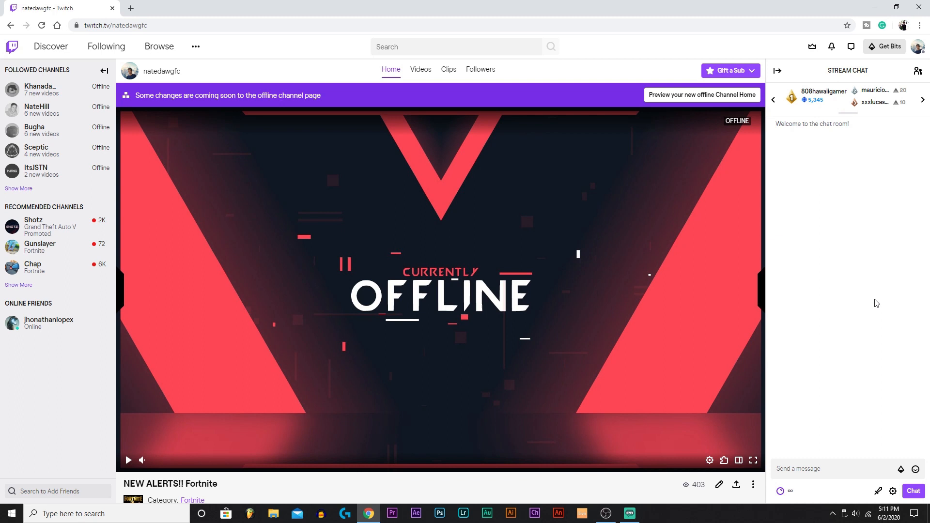
{"action": "mouse_move", "coordinate": [808, 99]}
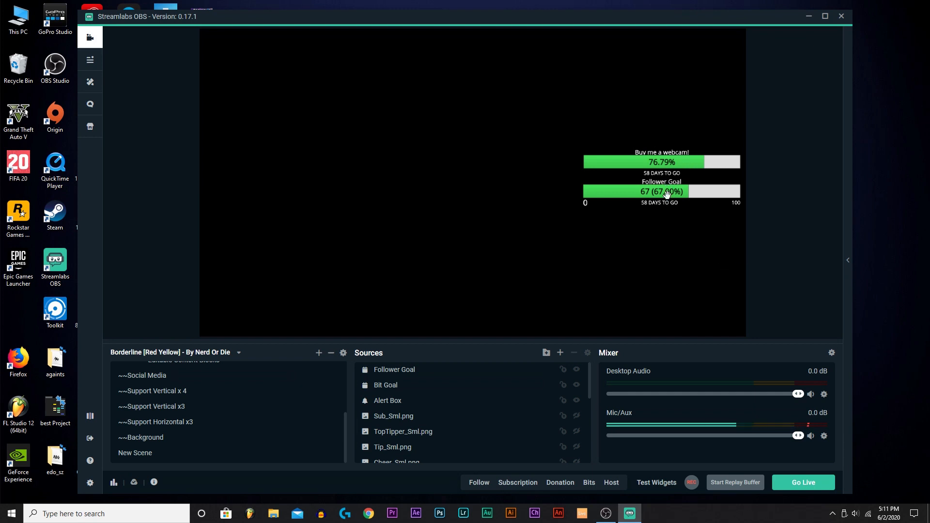
{"action": "mouse_move", "coordinate": [428, 401]}
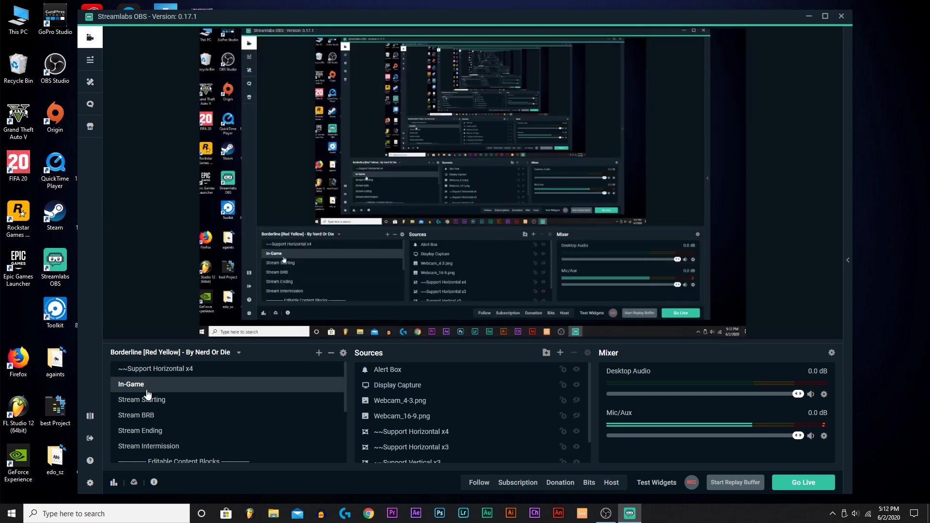
{"action": "left_click", "coordinate": [136, 415]}
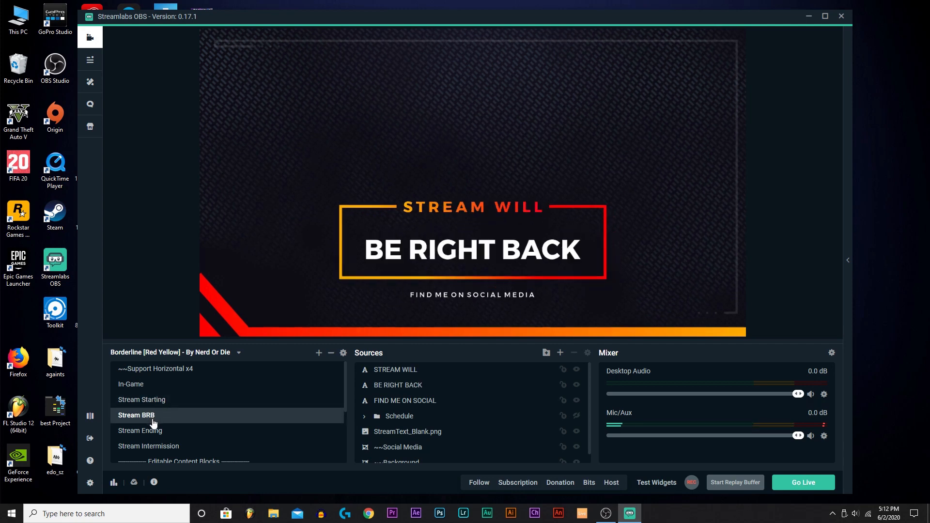
{"action": "left_click", "coordinate": [142, 399]}
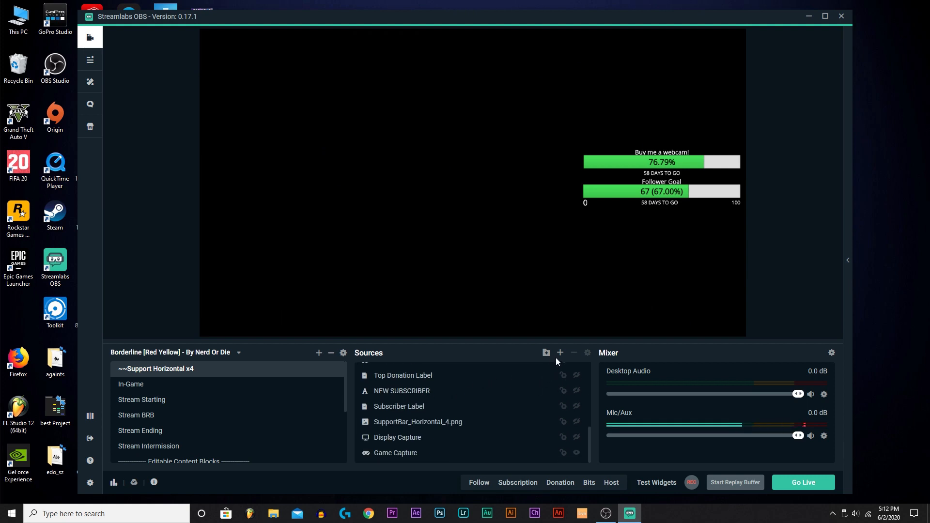
Remove New Scene from the scene collection, confirming the deletion
{"action": "left_click", "coordinate": [135, 453]}
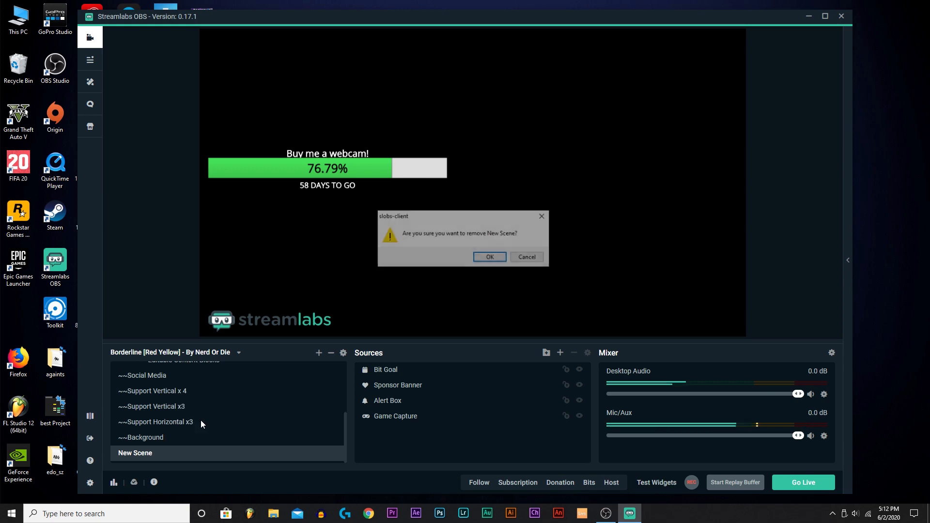
{"action": "left_click", "coordinate": [489, 257]}
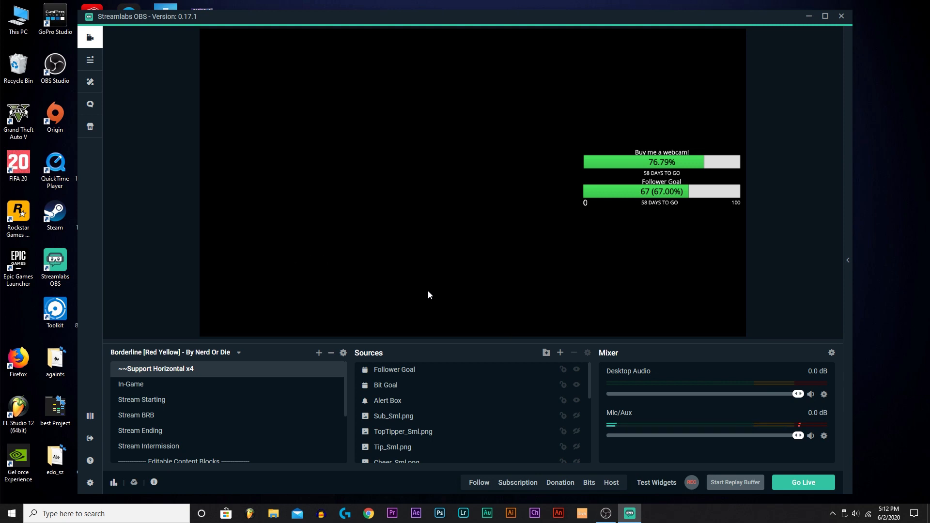
Start Go Live, then cancel the Update Stream Info prompt
{"action": "left_click", "coordinate": [803, 482]}
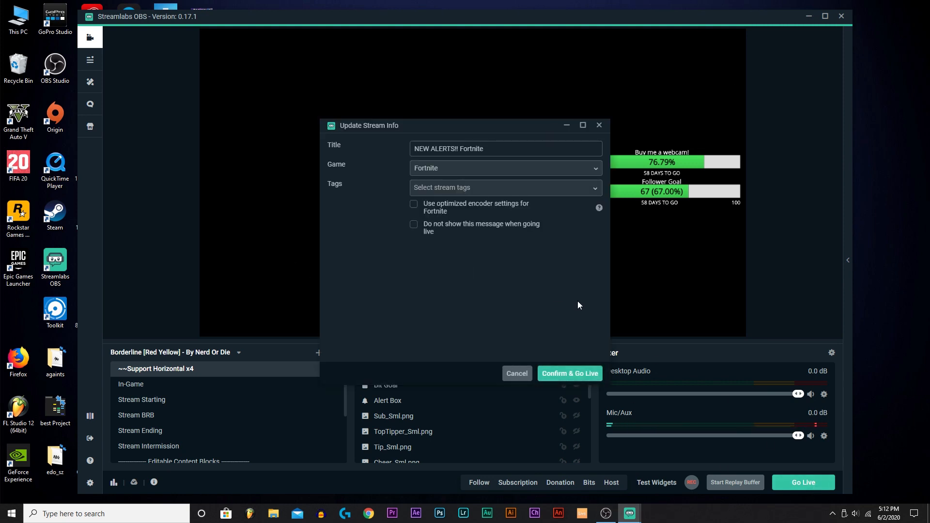
{"action": "left_click", "coordinate": [505, 168]}
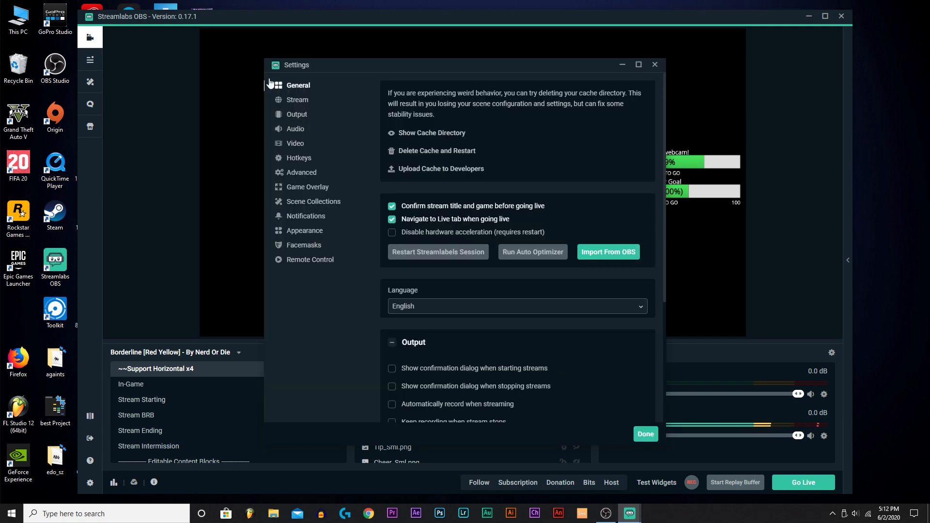
Confirm Twitch as the stream service with the stream key filled in, then dismiss Settings
{"action": "left_click", "coordinate": [298, 100]}
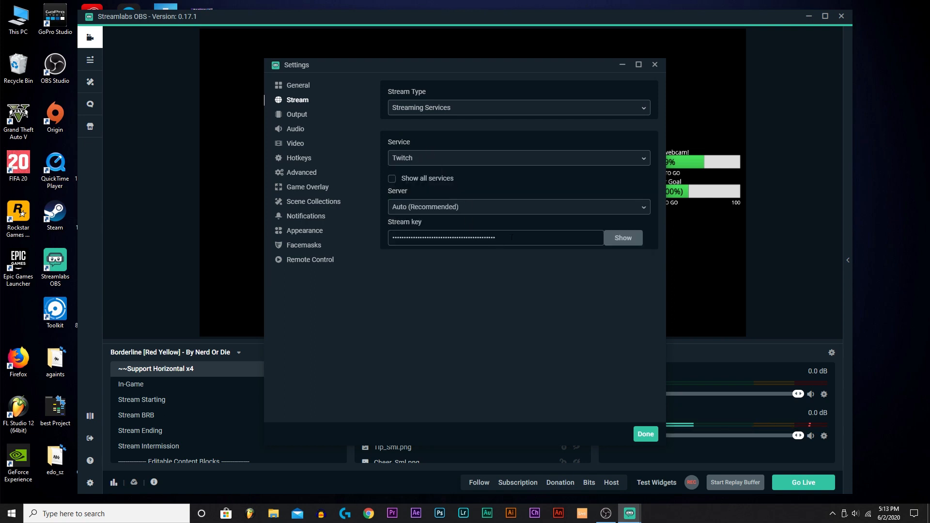
{"action": "mouse_move", "coordinate": [501, 279]}
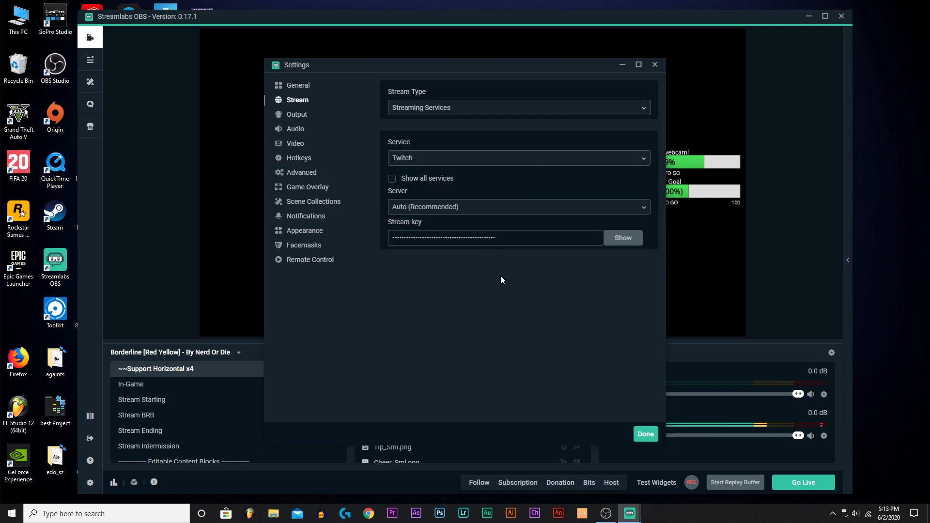
{"action": "mouse_move", "coordinate": [498, 353]}
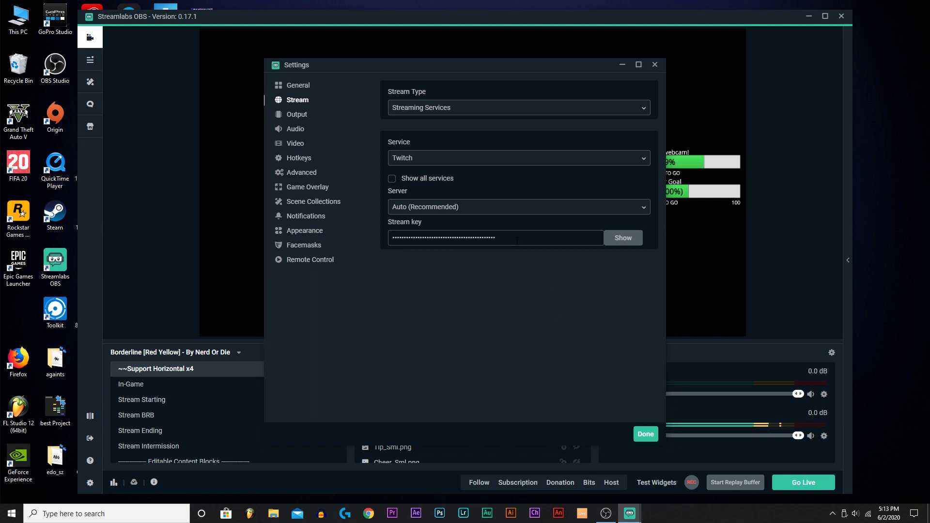
{"action": "left_click", "coordinate": [646, 434]}
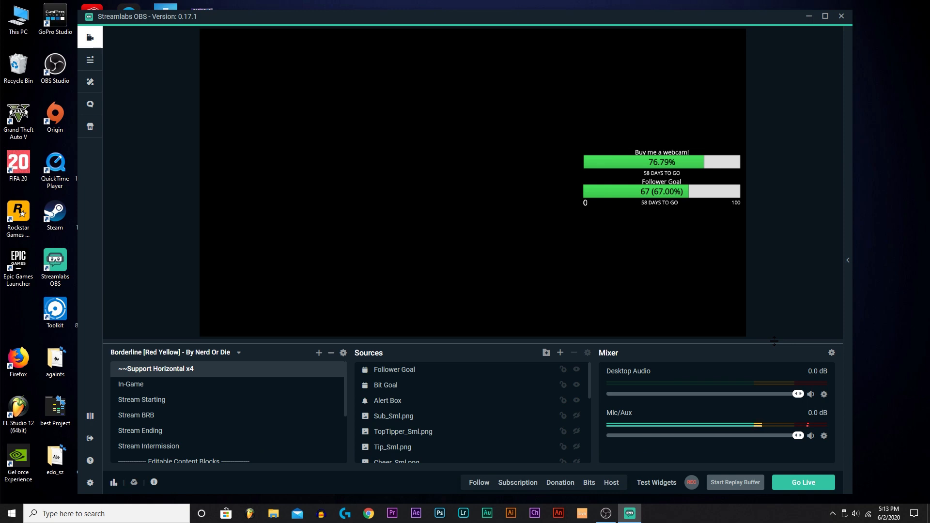
{"action": "mouse_move", "coordinate": [747, 291]}
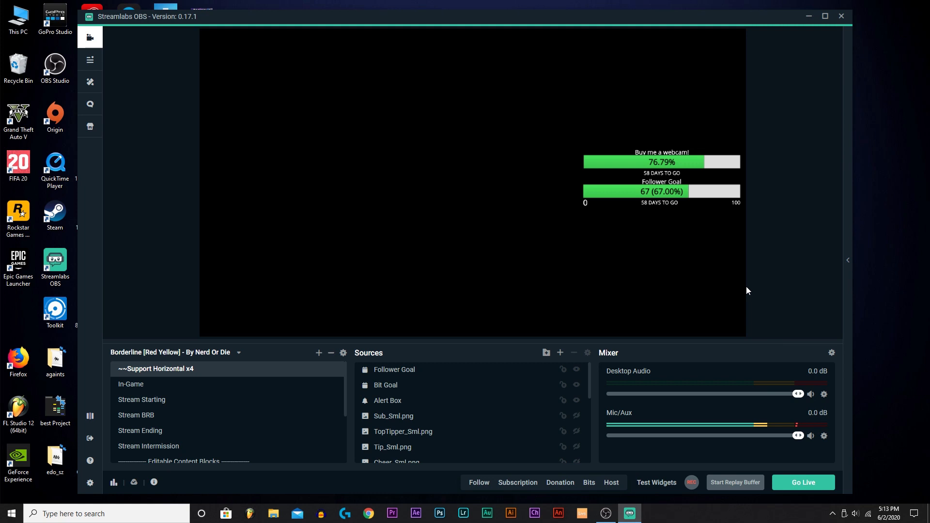